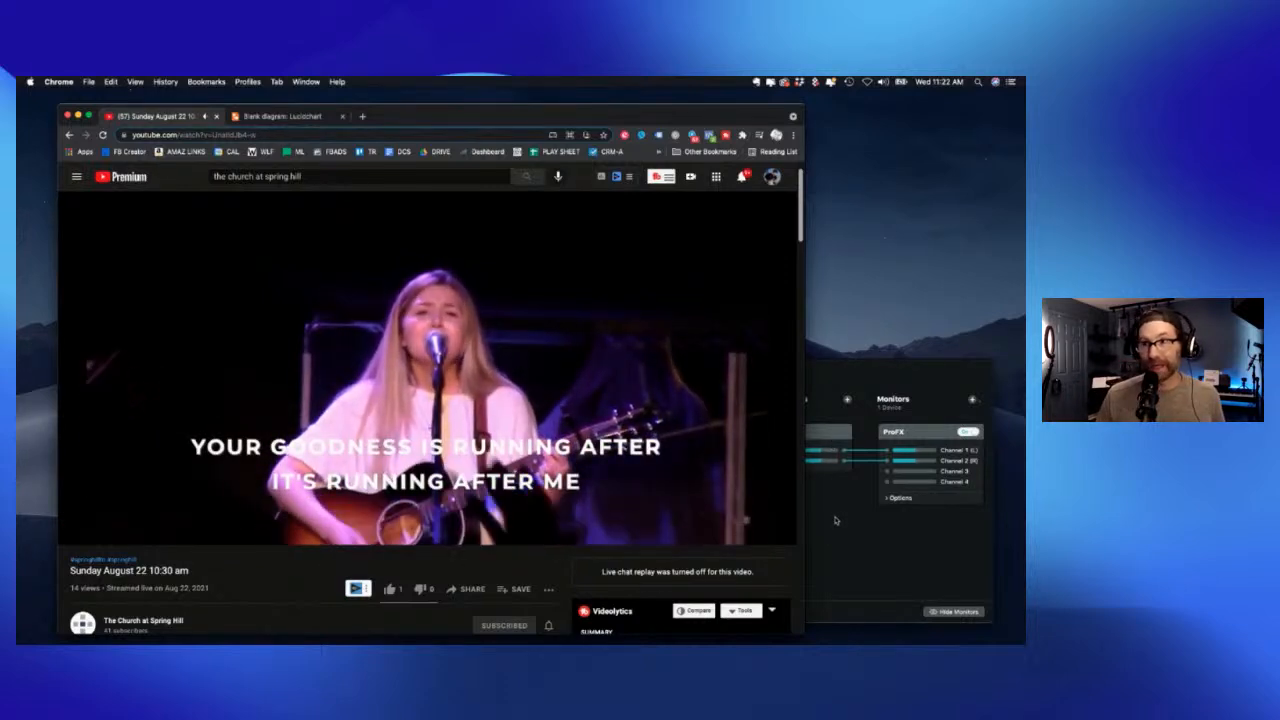
pyautogui.moveTo(846, 550)
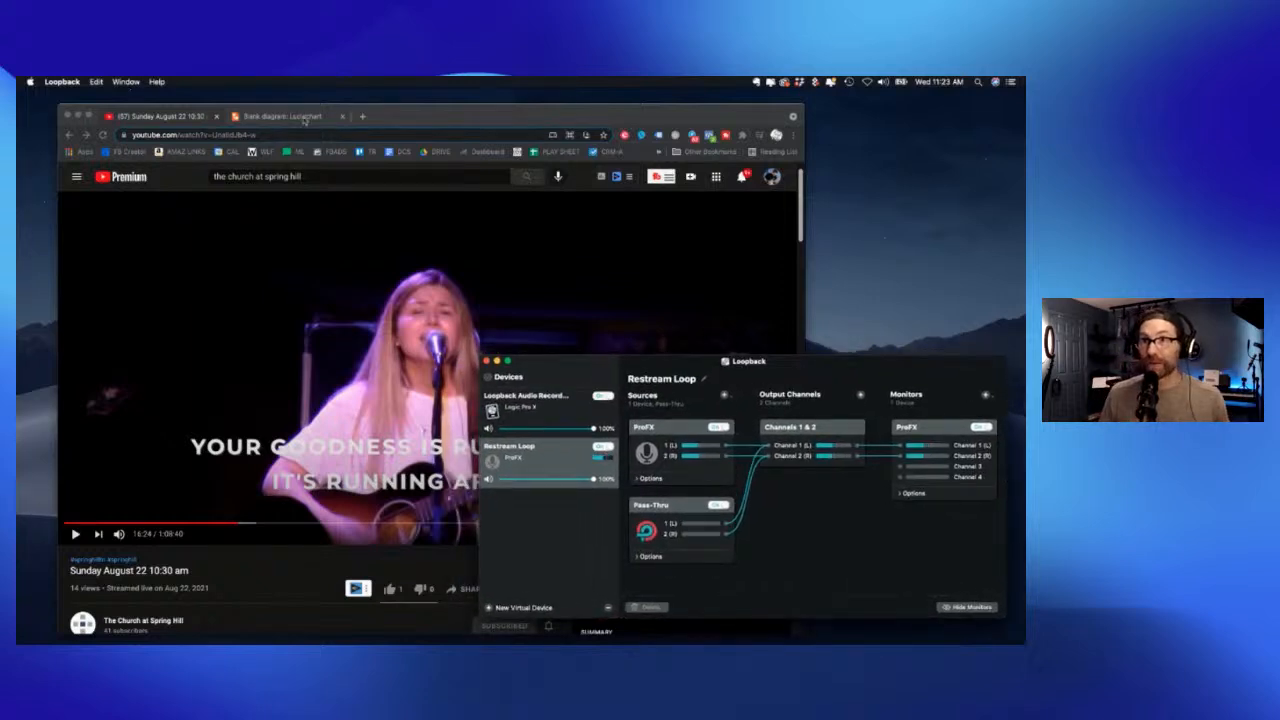
# Switch to the Lucidchart block diagram document to review the Mac, mixer, mic and headphones layout.
pyautogui.click(290, 116)
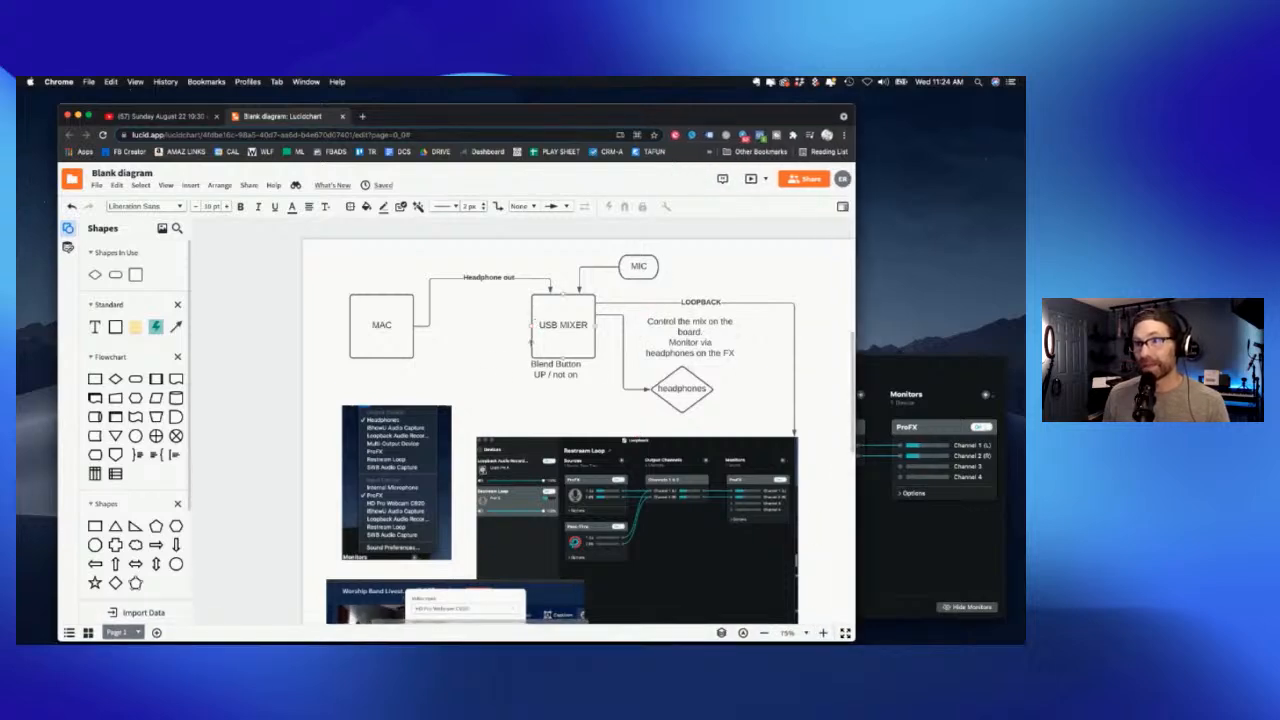
# Connect the USB mixer back to the Mac with an 'IN USB TO MAC' arrow and scroll to the screenshots.
pyautogui.click(465, 342)
pyautogui.write('IN USB TO MAC')
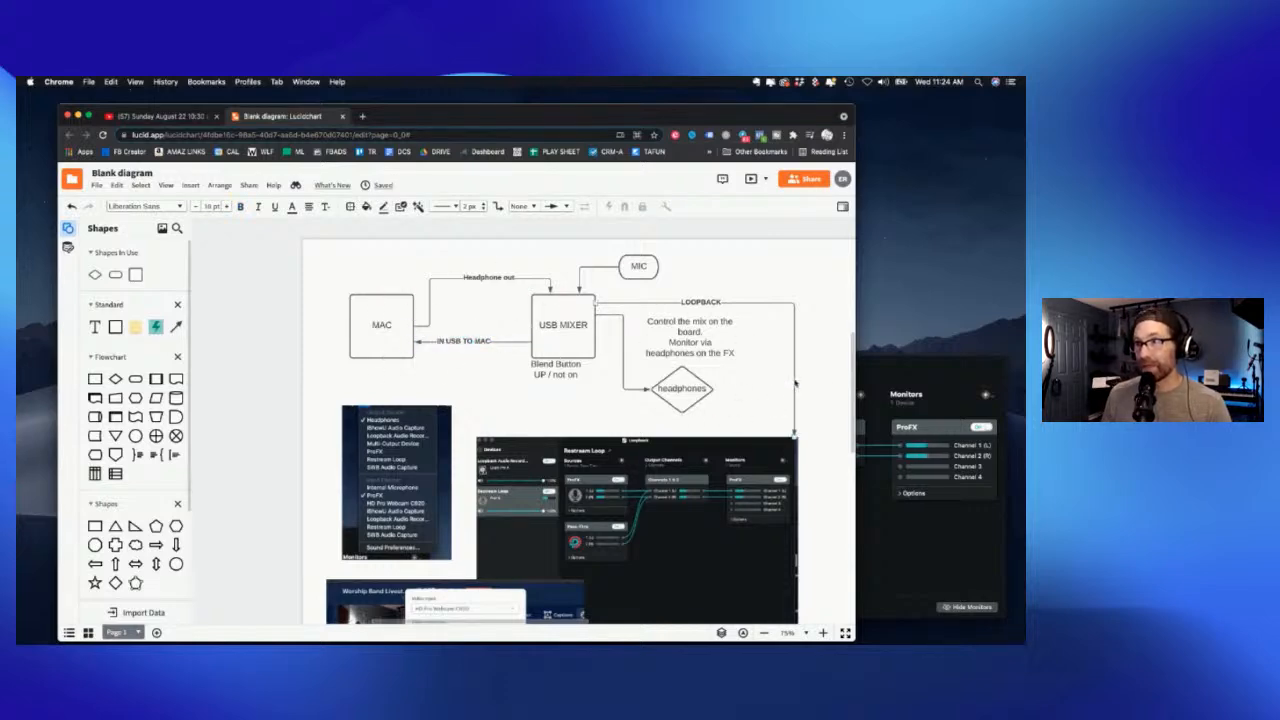
pyautogui.scroll(-3)
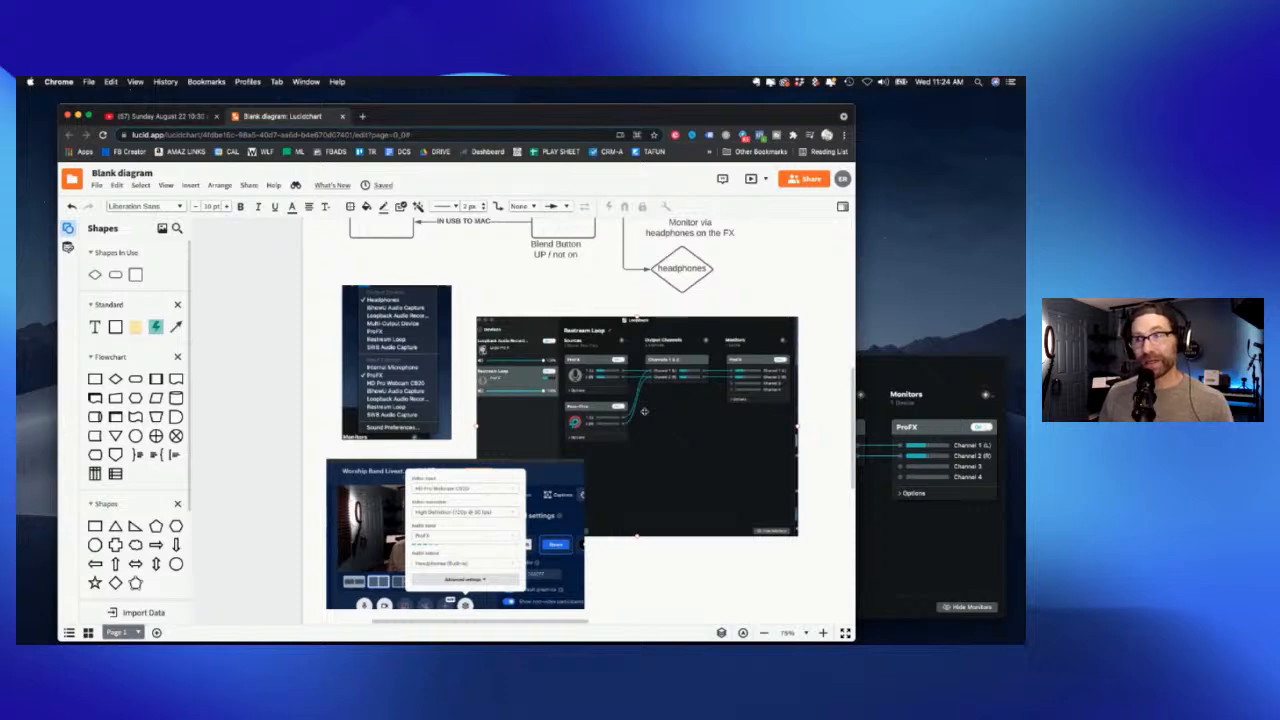
pyautogui.moveTo(674, 471)
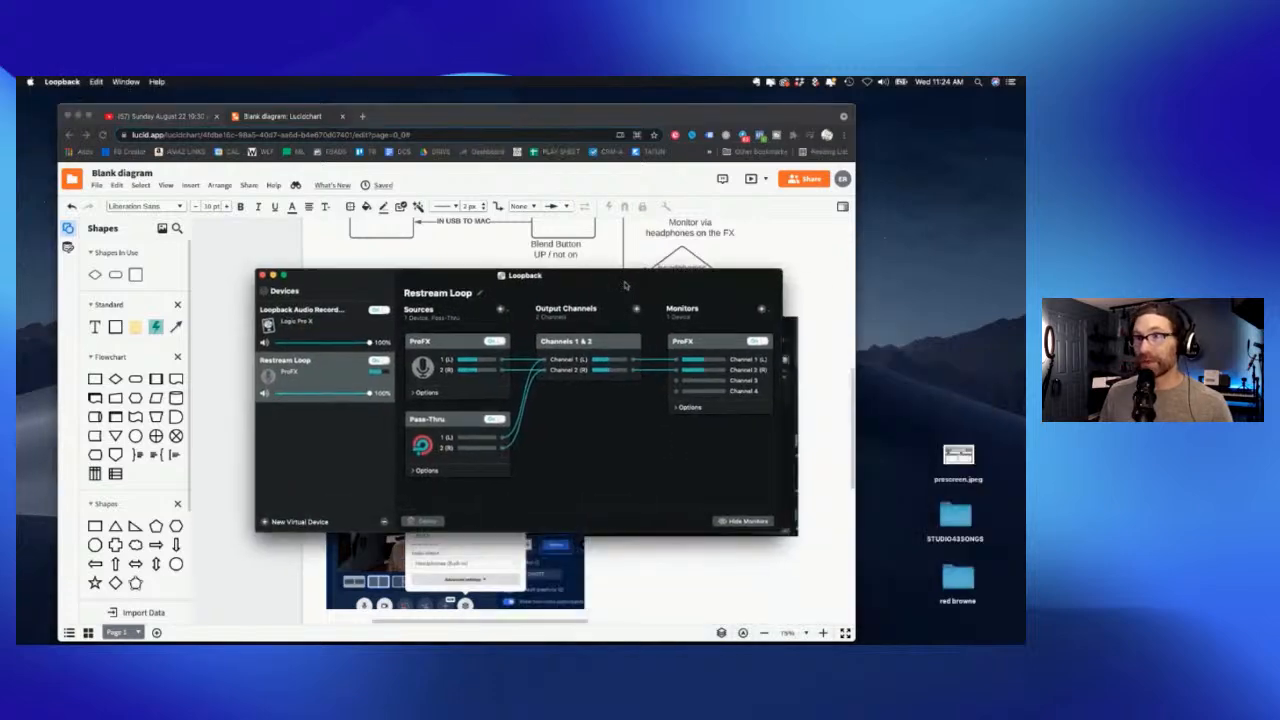
# Enlarge the Loopback window to inspect the Restream Loop sources and monitors.
pyautogui.moveTo(524, 275); pyautogui.dragTo(550, 248)
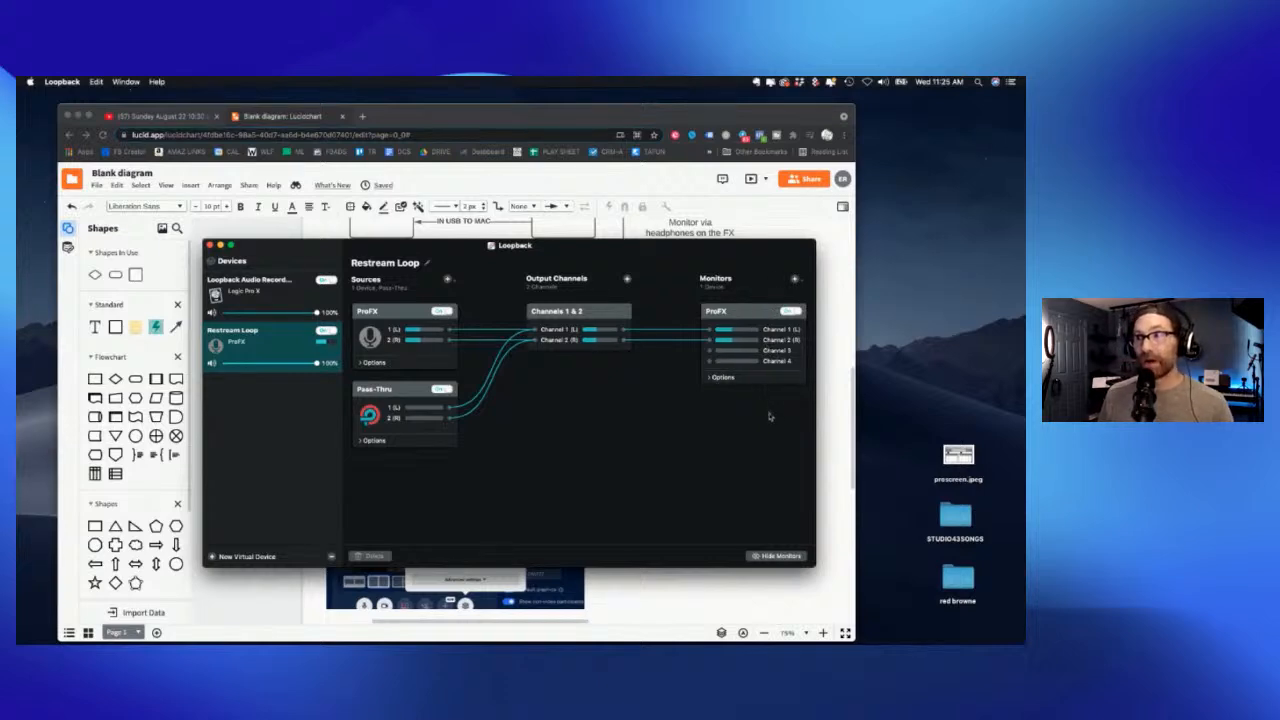
pyautogui.moveTo(754, 413)
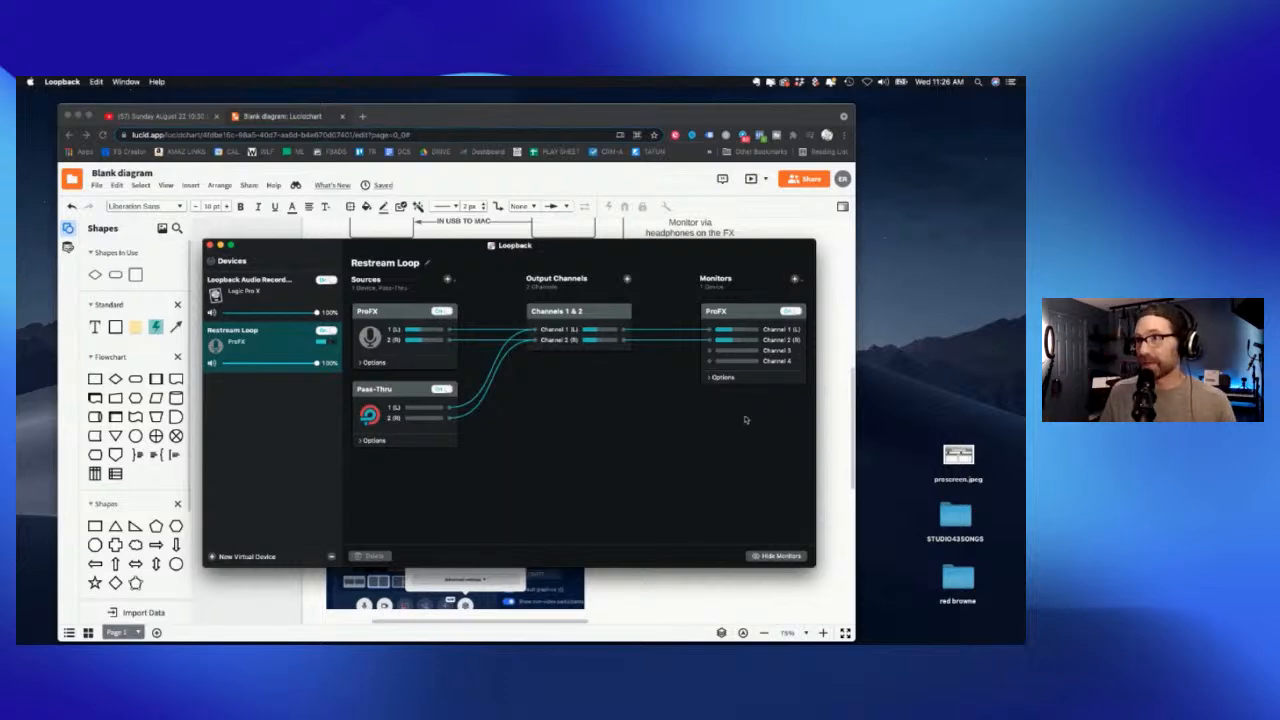
pyautogui.moveTo(678, 442)
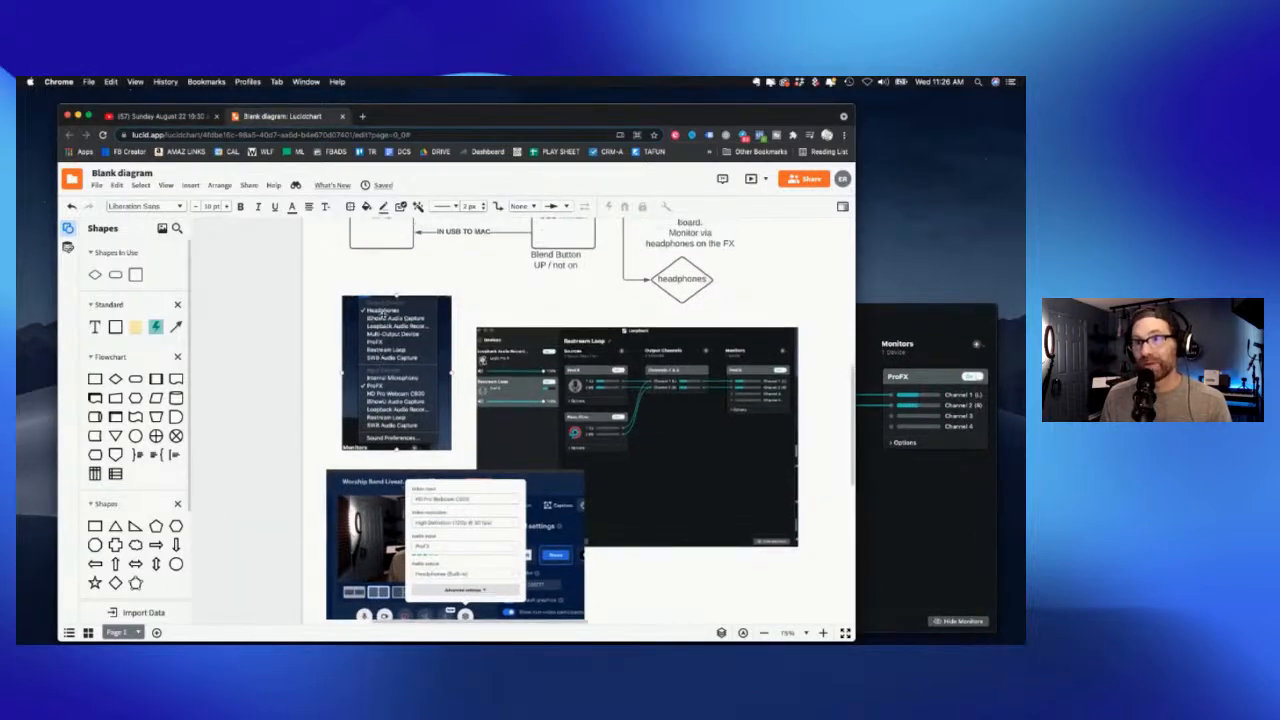
# Select the Restream audio settings screenshot showing ProFX input and built-in headphones output.
pyautogui.scroll(-3)
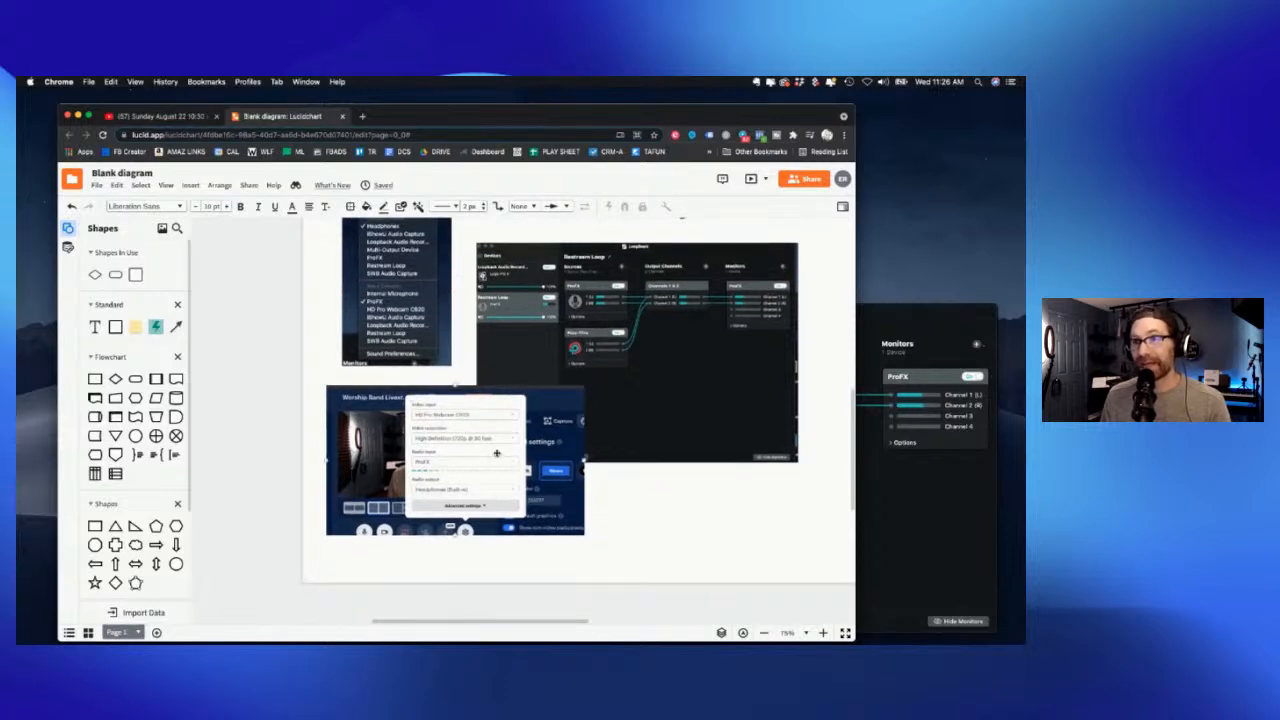
pyautogui.moveTo(510, 460)
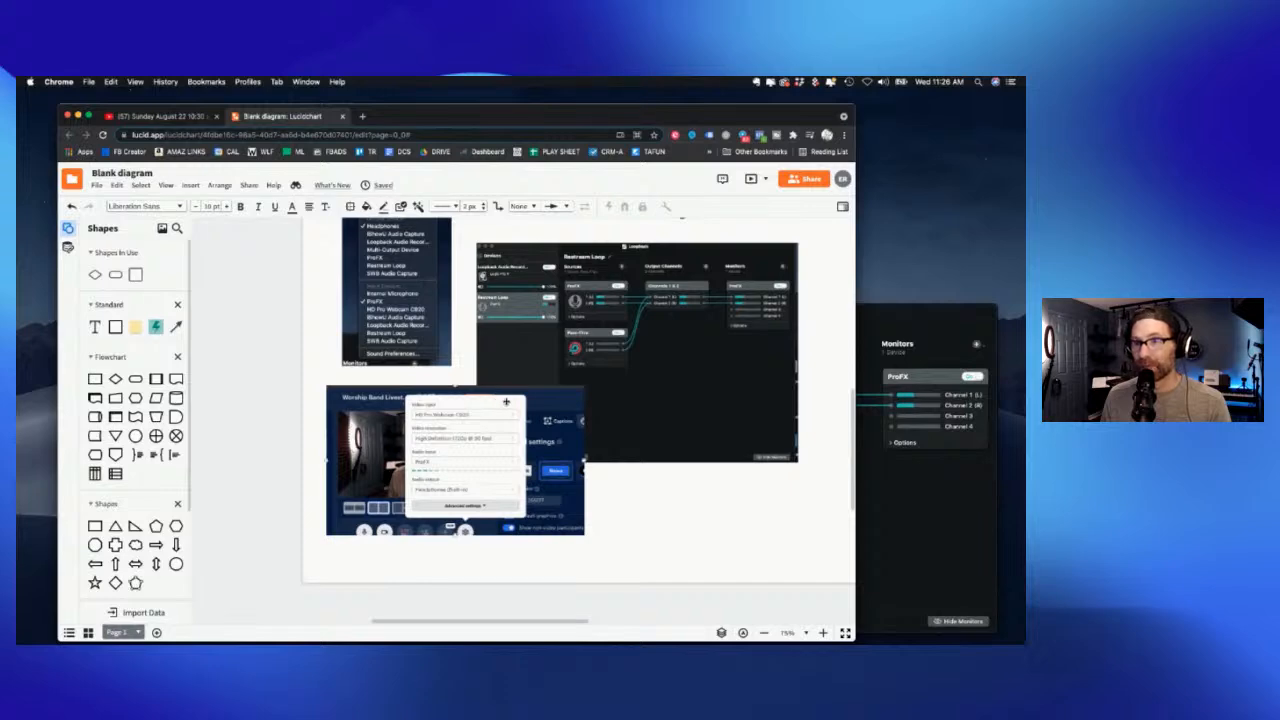
pyautogui.click(455, 460)
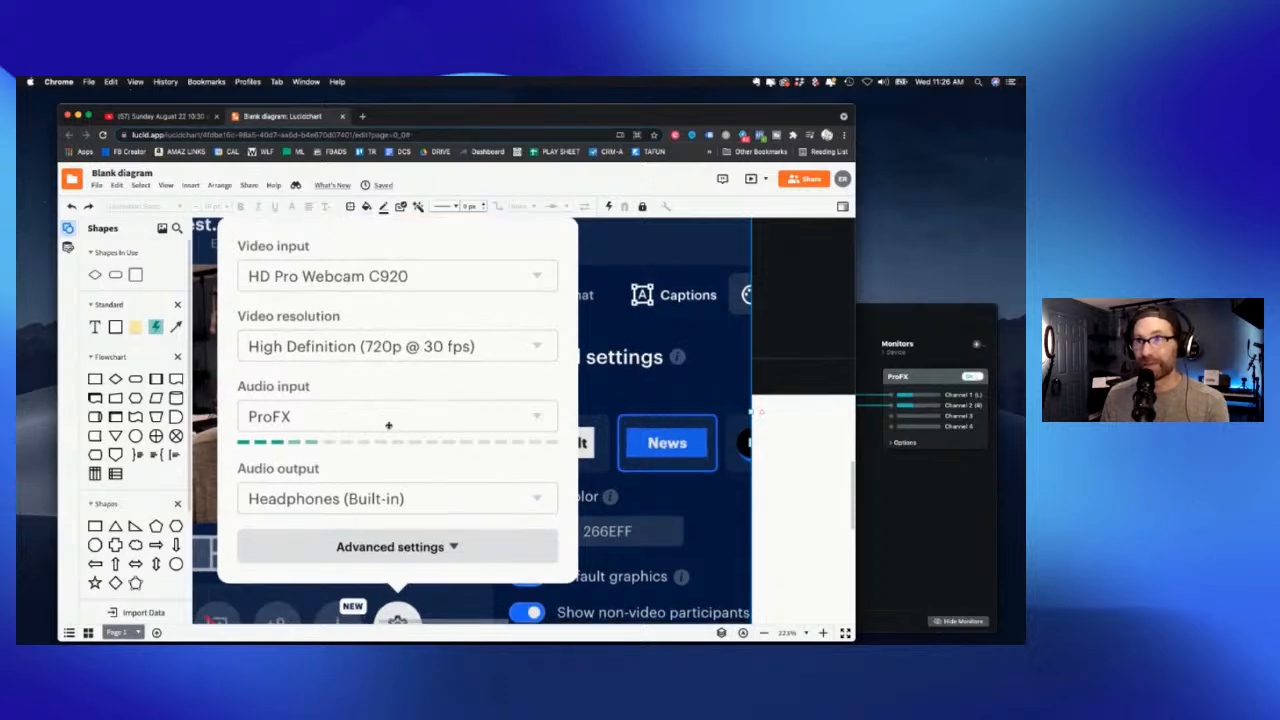
pyautogui.moveTo(301, 485)
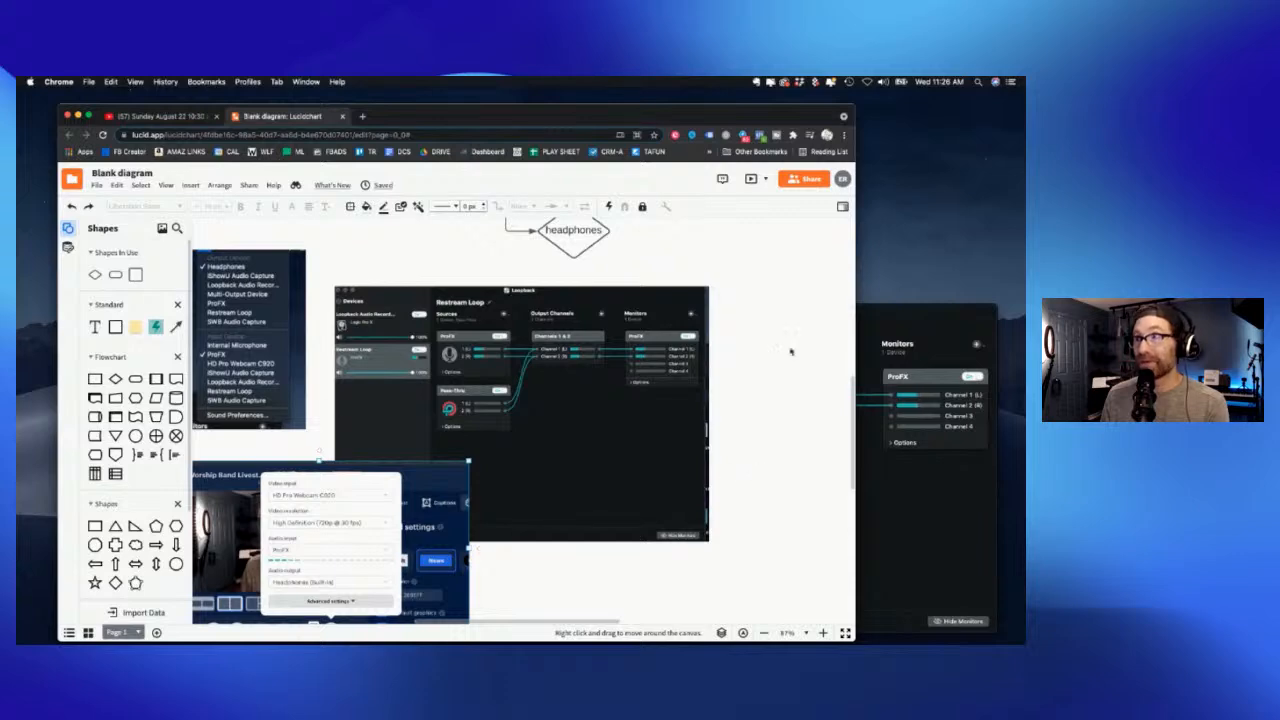
pyautogui.moveTo(776, 298)
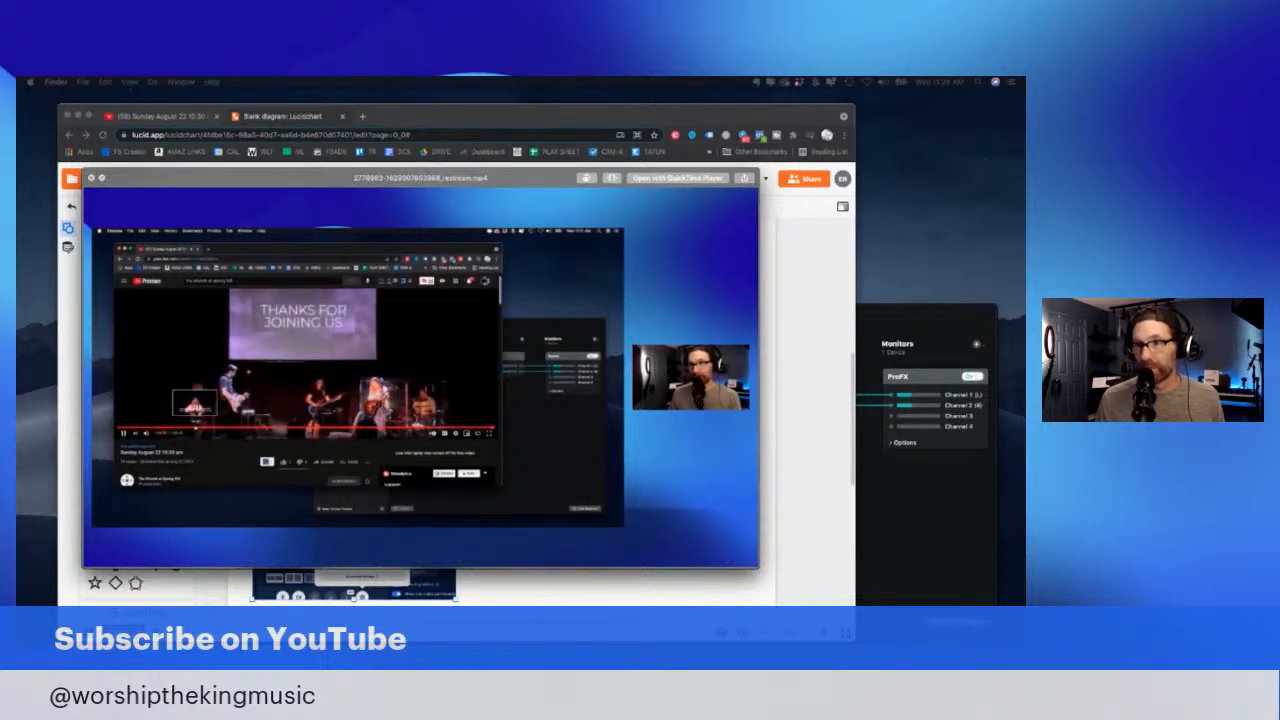
# Close the QuickTime recording preview to bring Restream Studio forward.
pyautogui.click(99, 556)
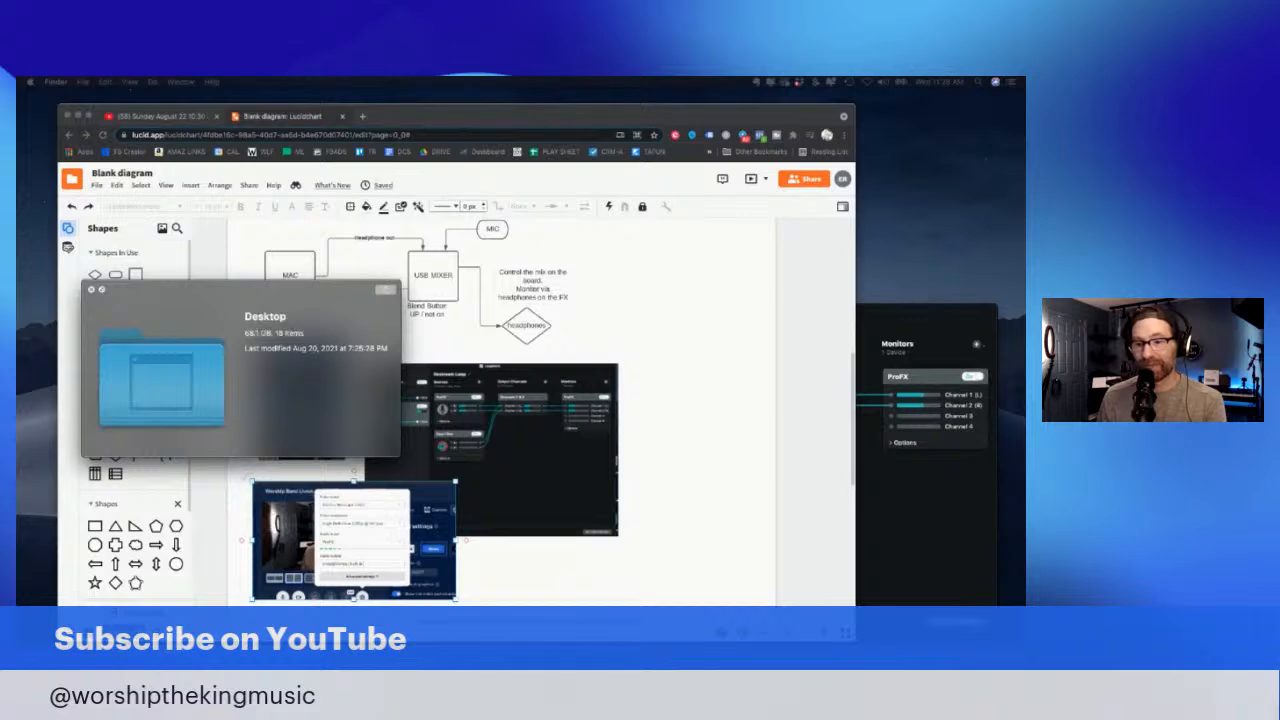
pyautogui.moveTo(90, 298)
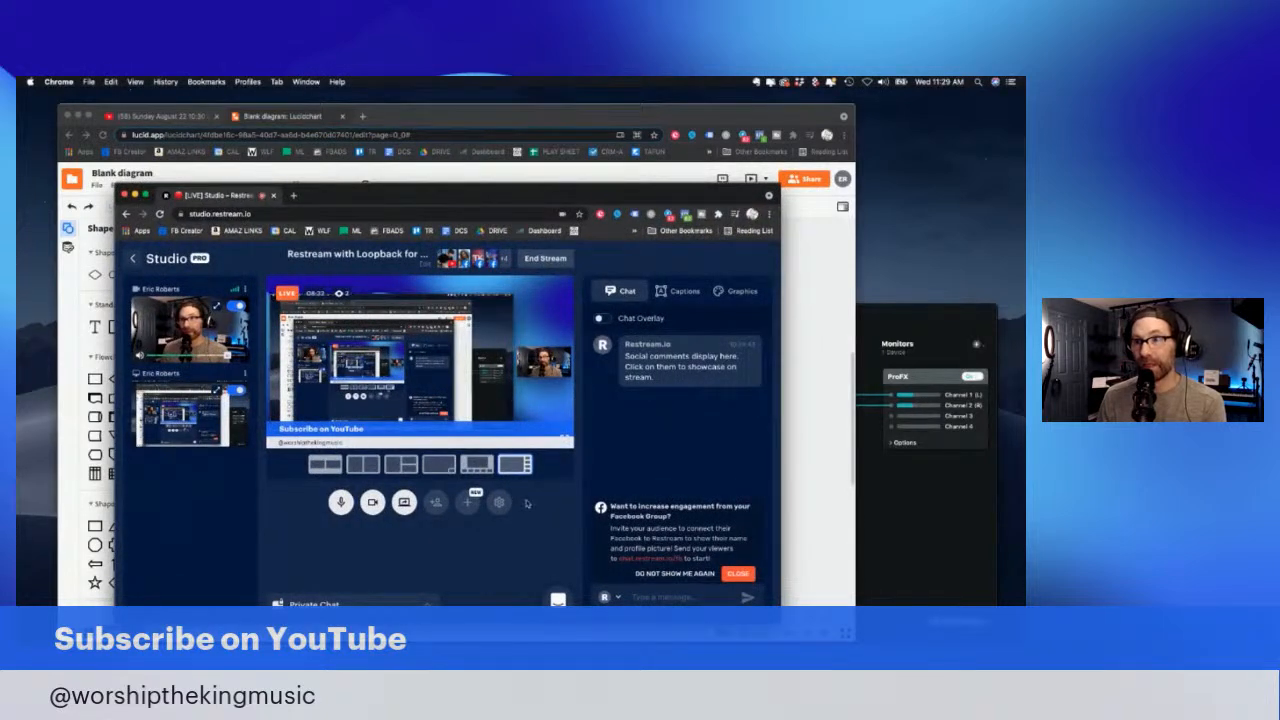
# Show the stream's camera and audio device settings, then dismiss the popover.
pyautogui.click(499, 502)
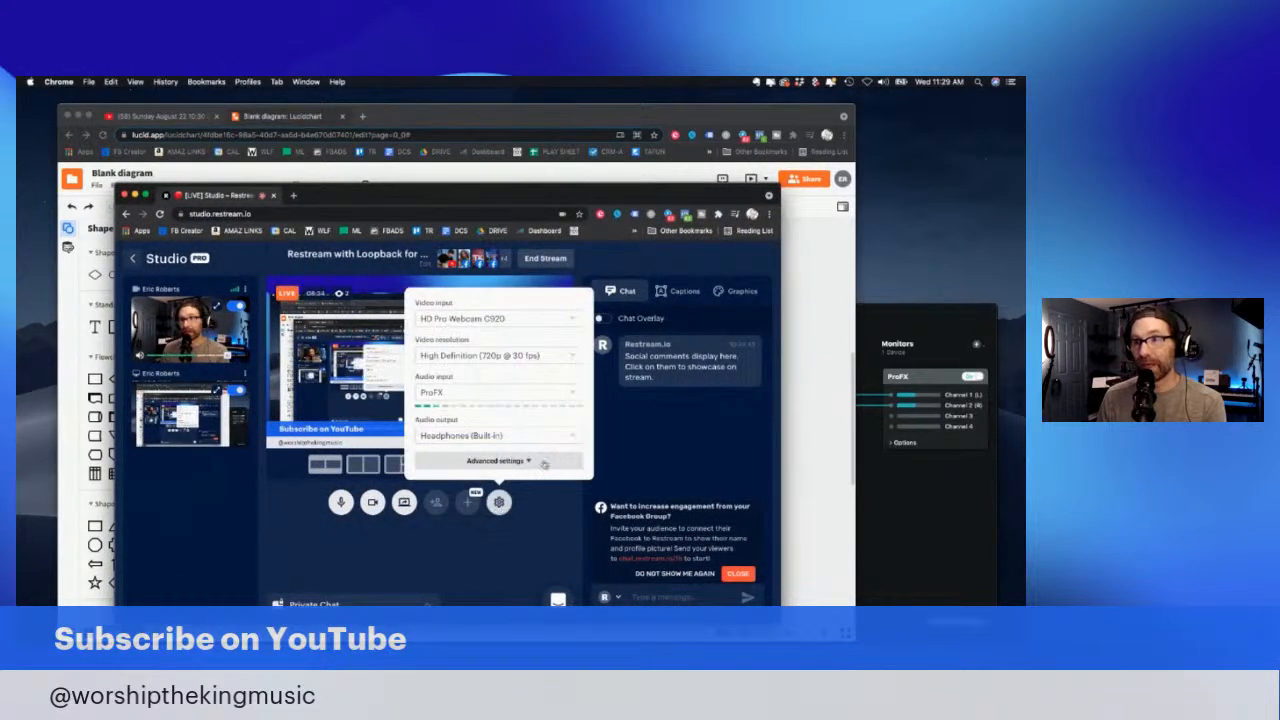
pyautogui.click(499, 460)
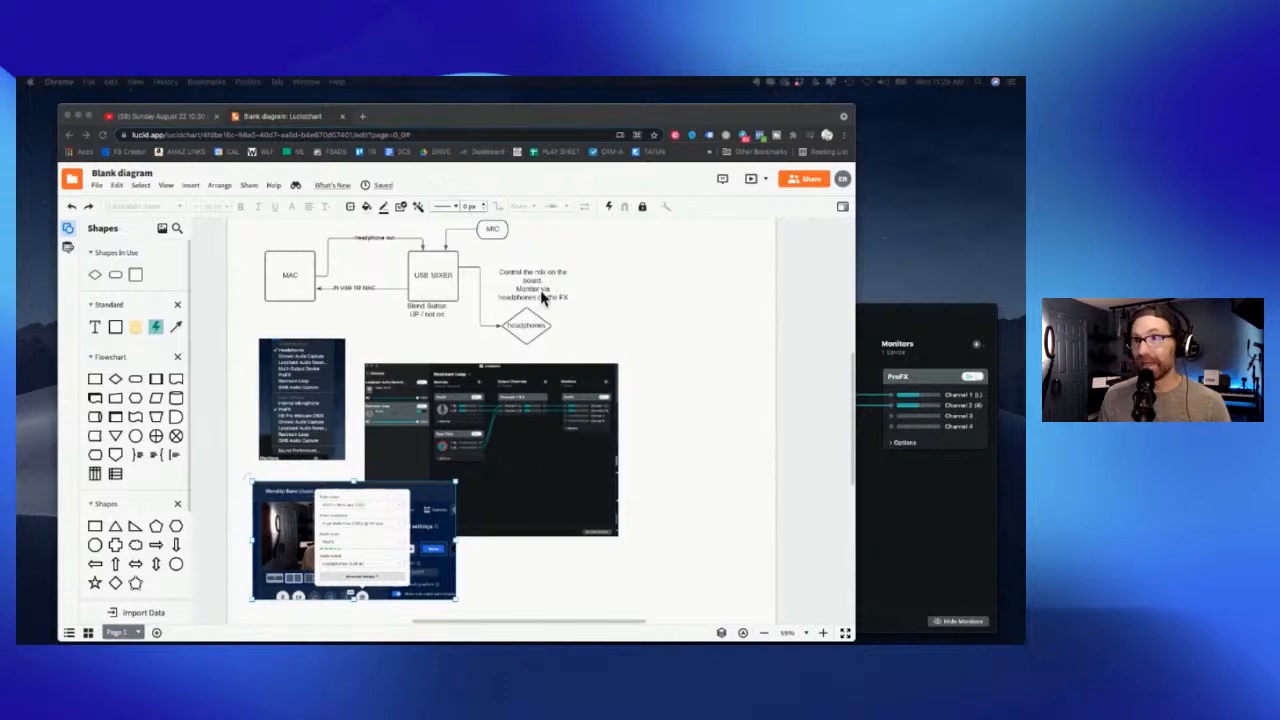
pyautogui.moveTo(402, 118)
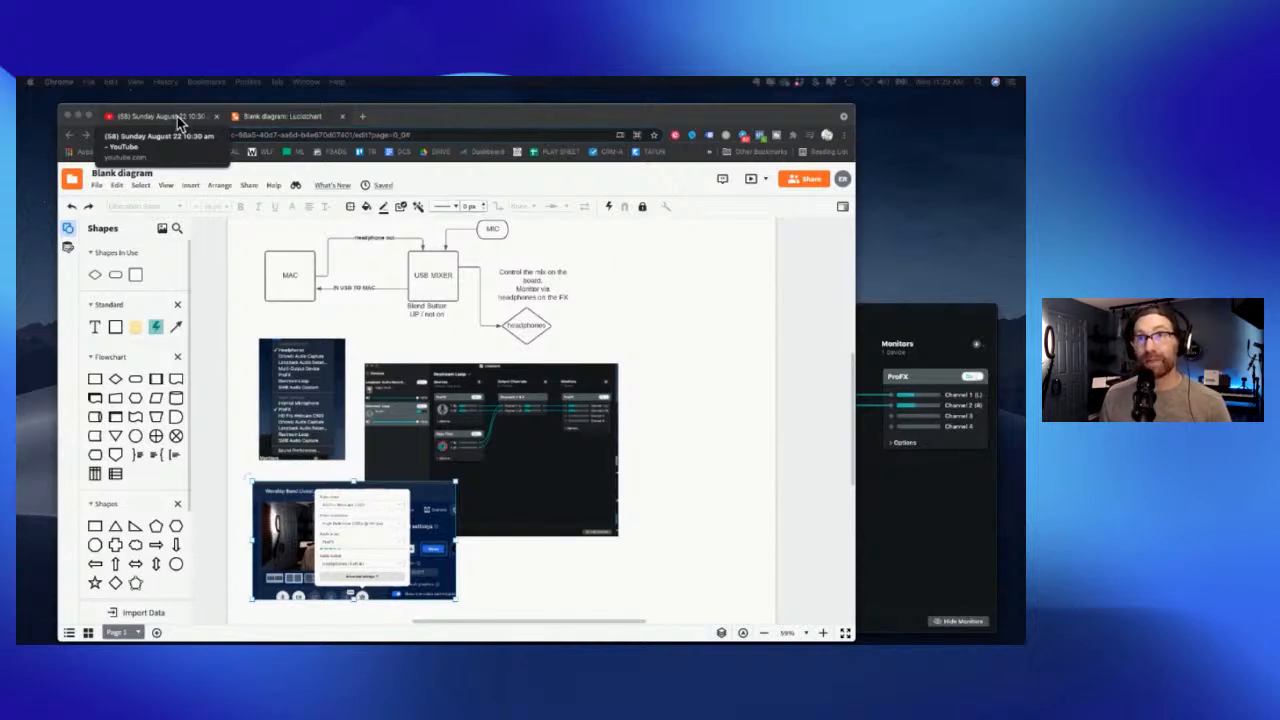
# Switch to the Sunday August 22 10:30 am YouTube stream replay.
pyautogui.click(160, 116)
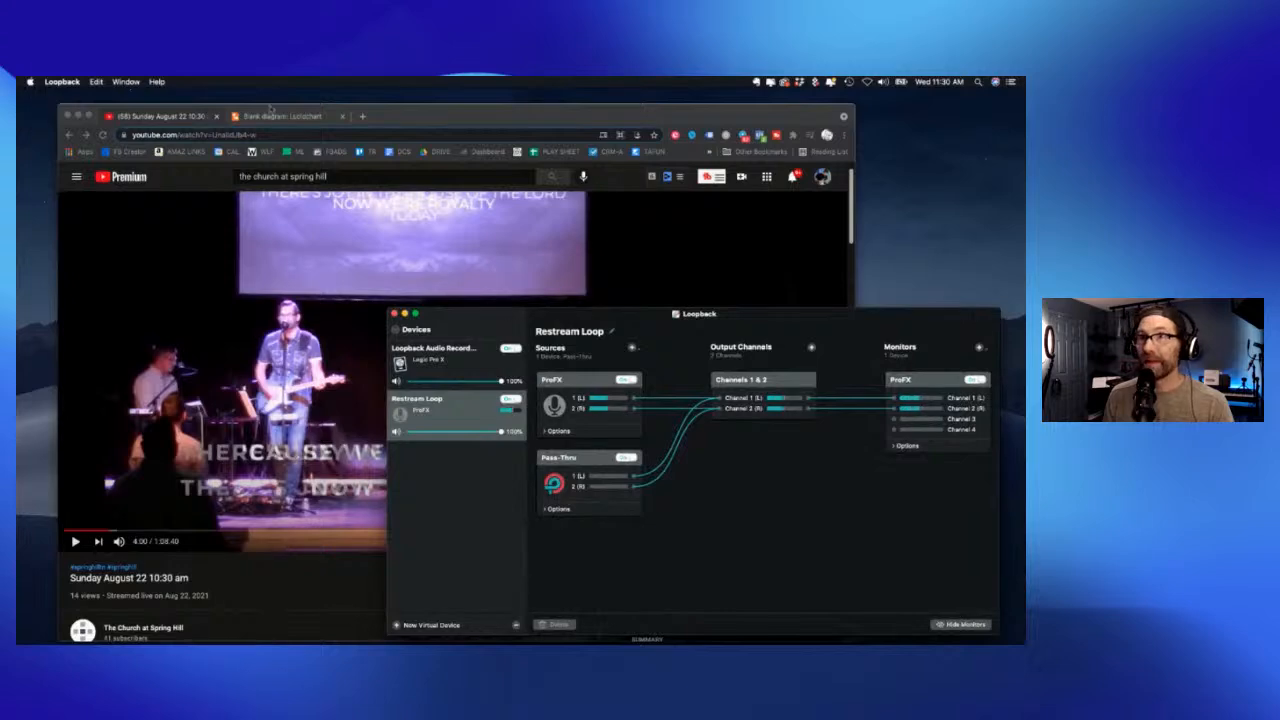
# Bring the Restream Studio broadcast window back in front over the YouTube replay.
pyautogui.click(283, 116)
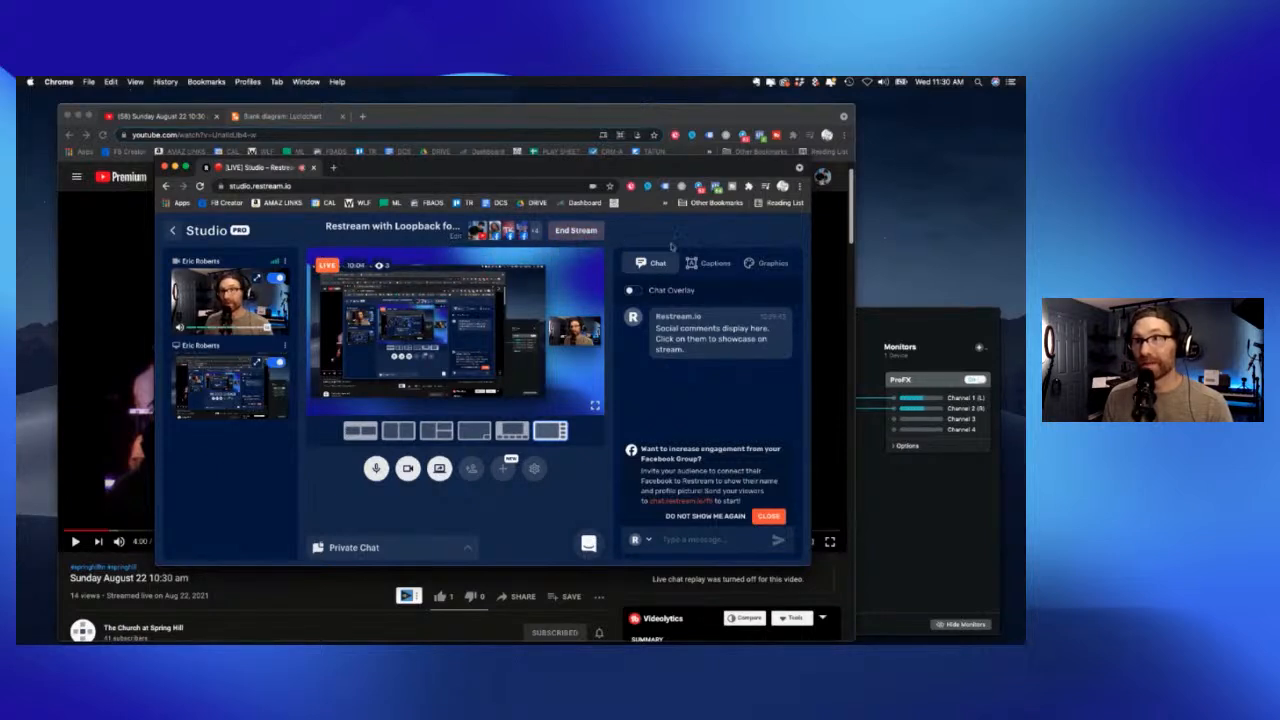
pyautogui.moveTo(656, 238)
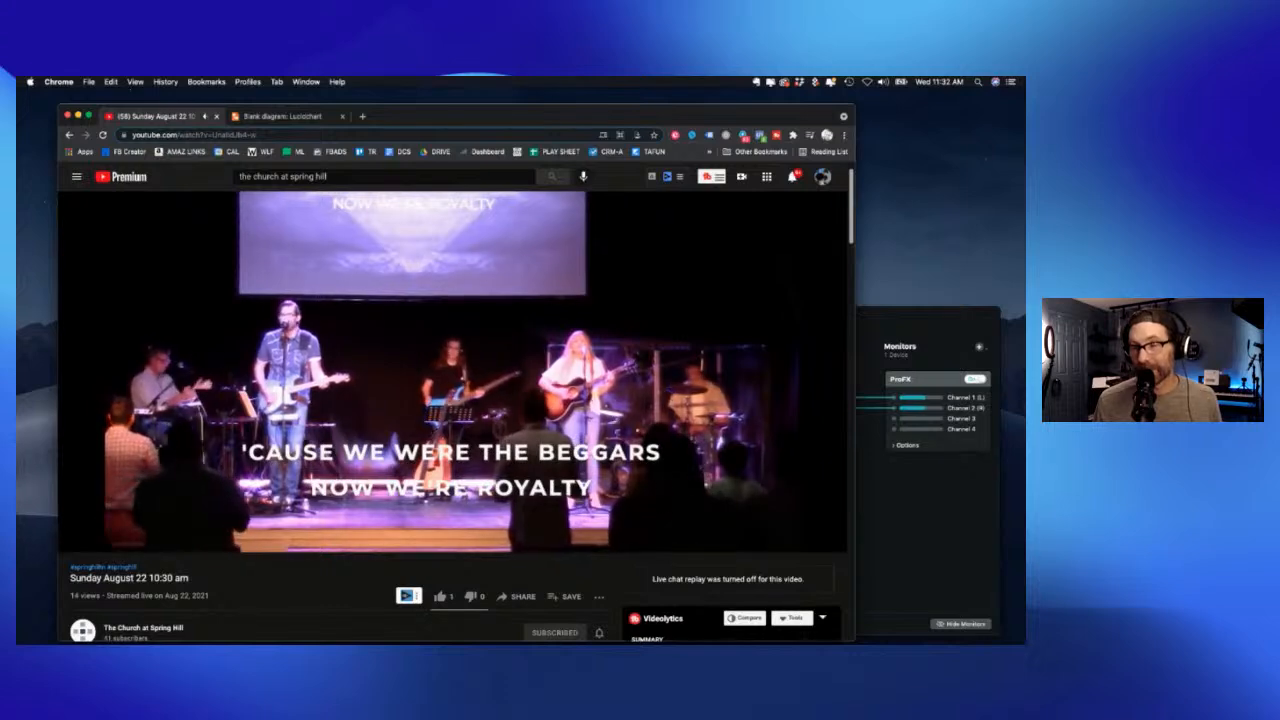
pyautogui.moveTo(640, 473)
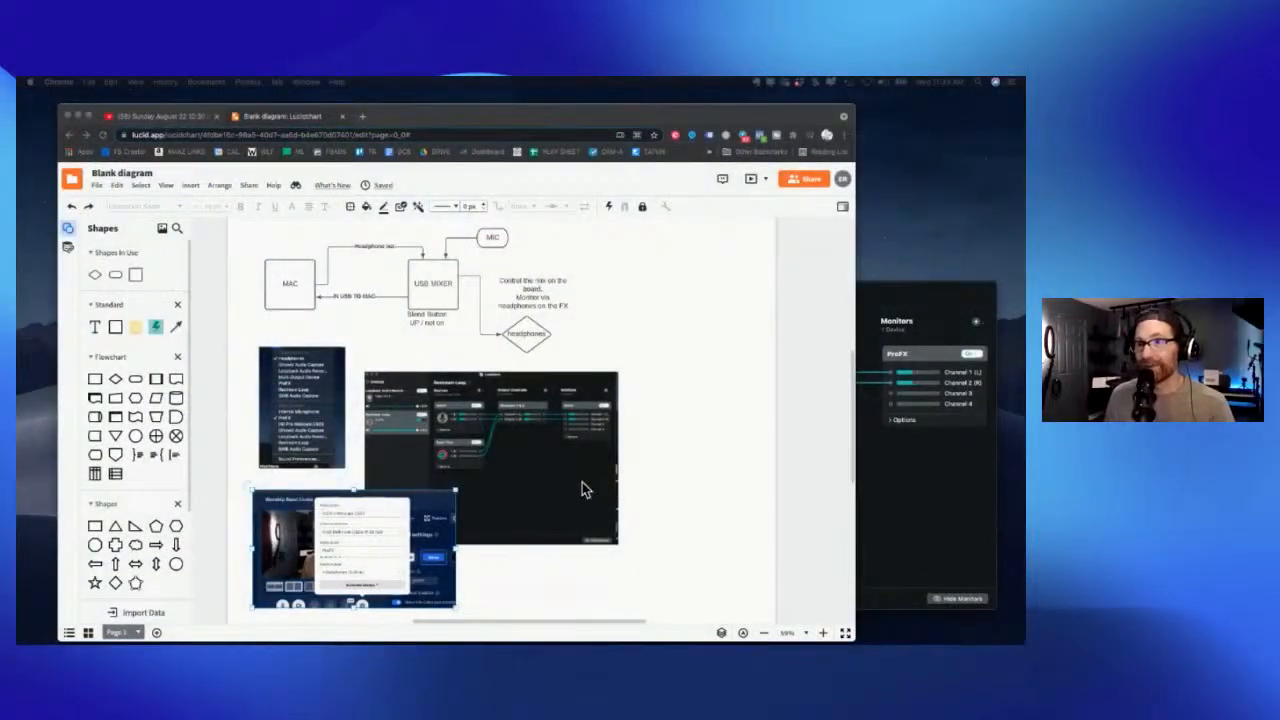
pyautogui.moveTo(507, 445)
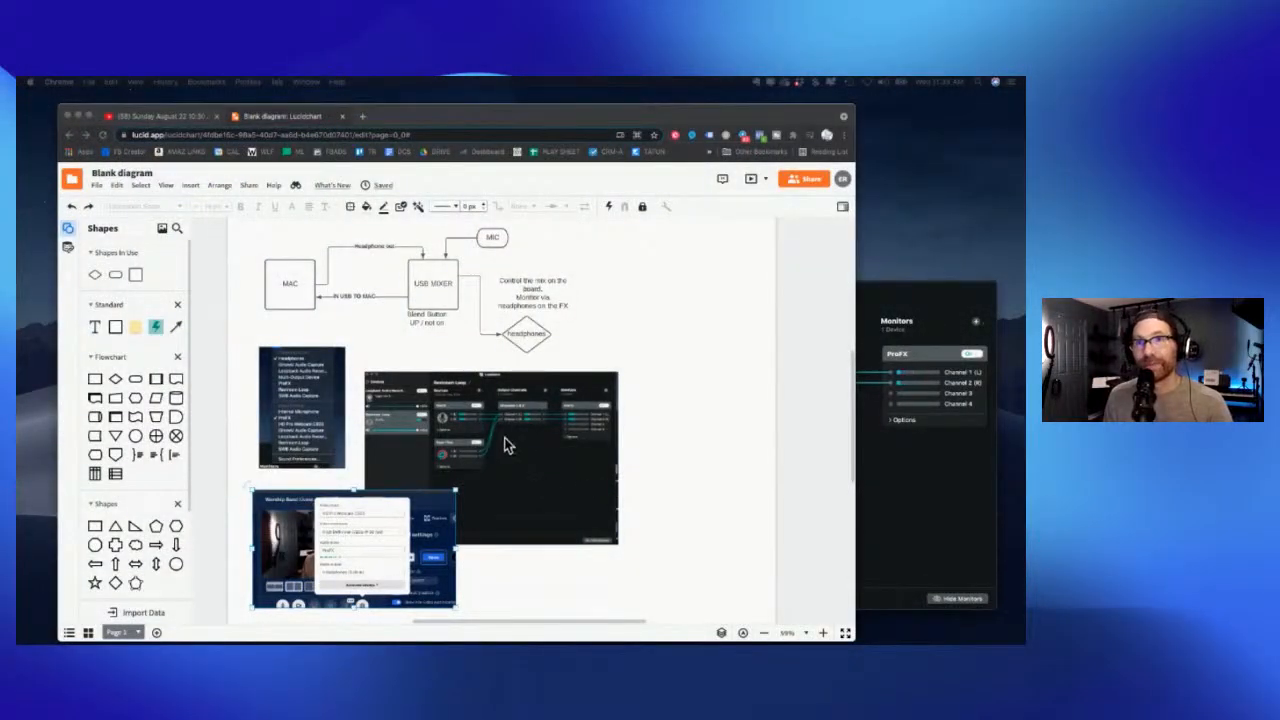